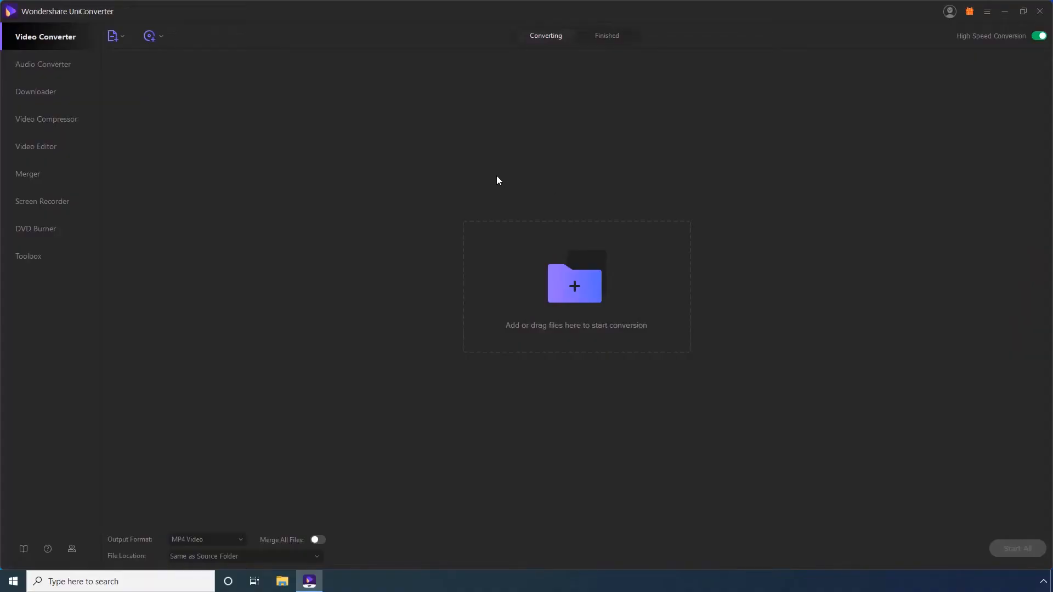
mouse_move(47, 119)
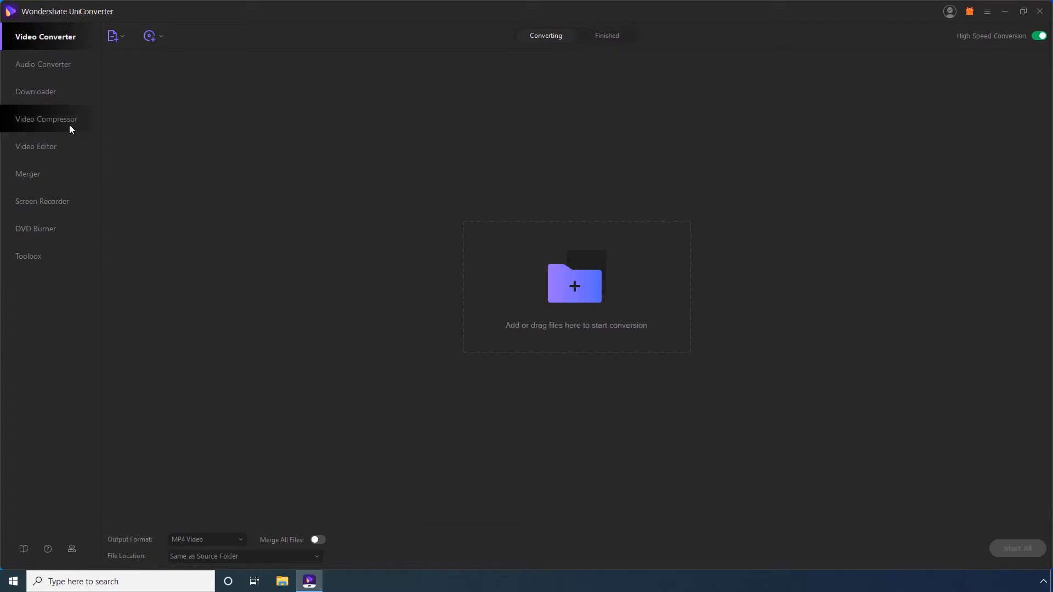
Switch to the Video Compressor tool from the left sidebar.
left_click(46, 119)
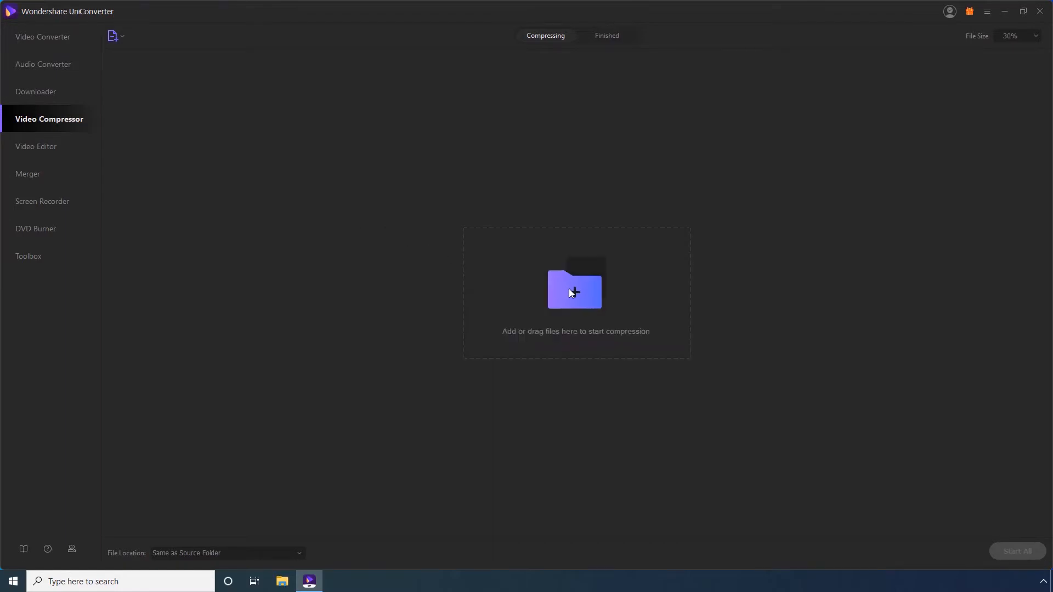
Add the Sea Video Demo clip from the Desktop to the compressor.
left_click(574, 291)
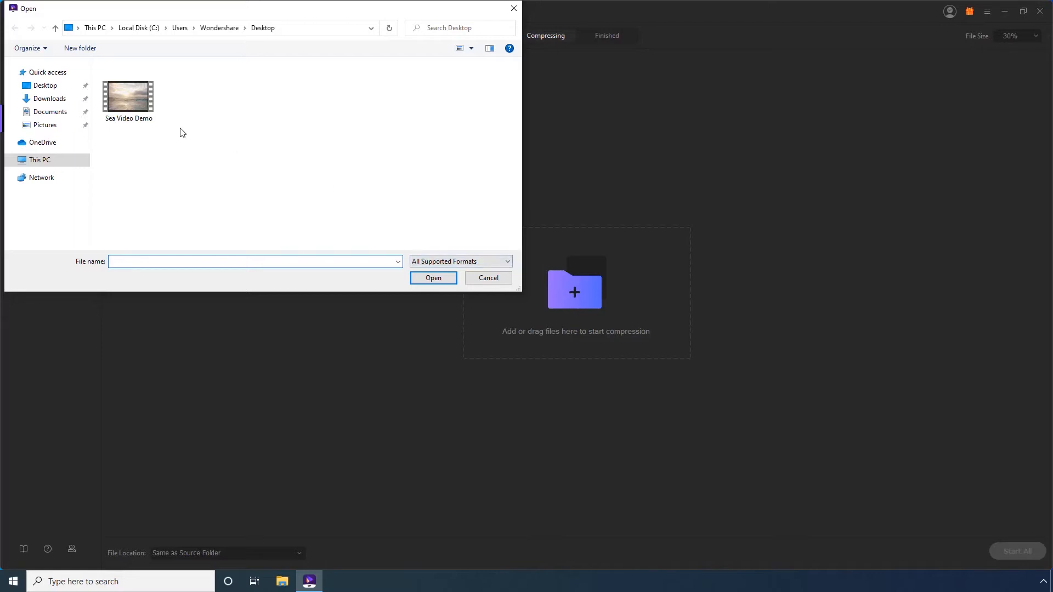
left_click(128, 92)
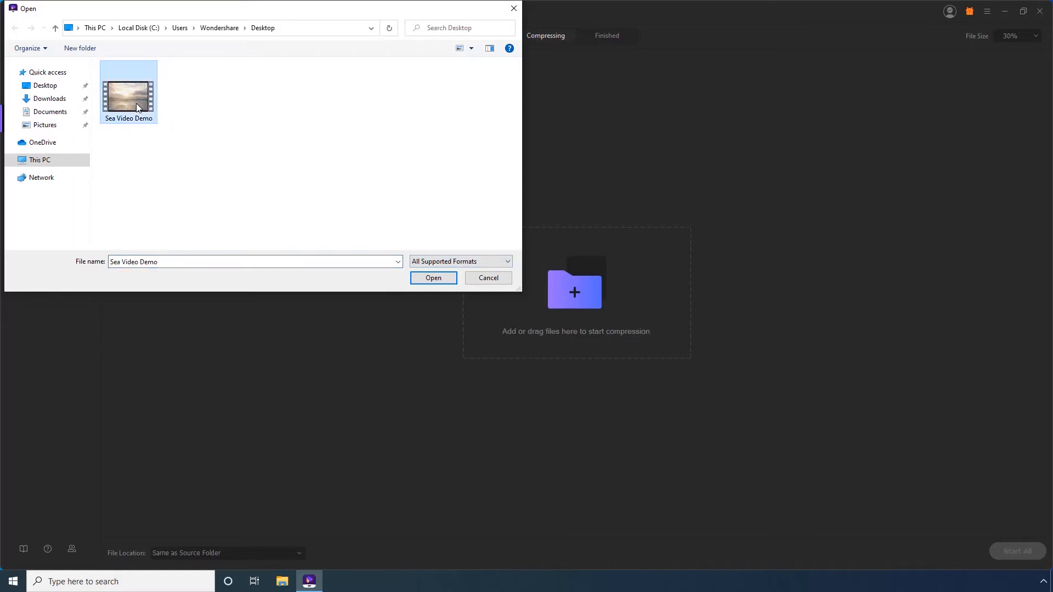
mouse_move(393, 262)
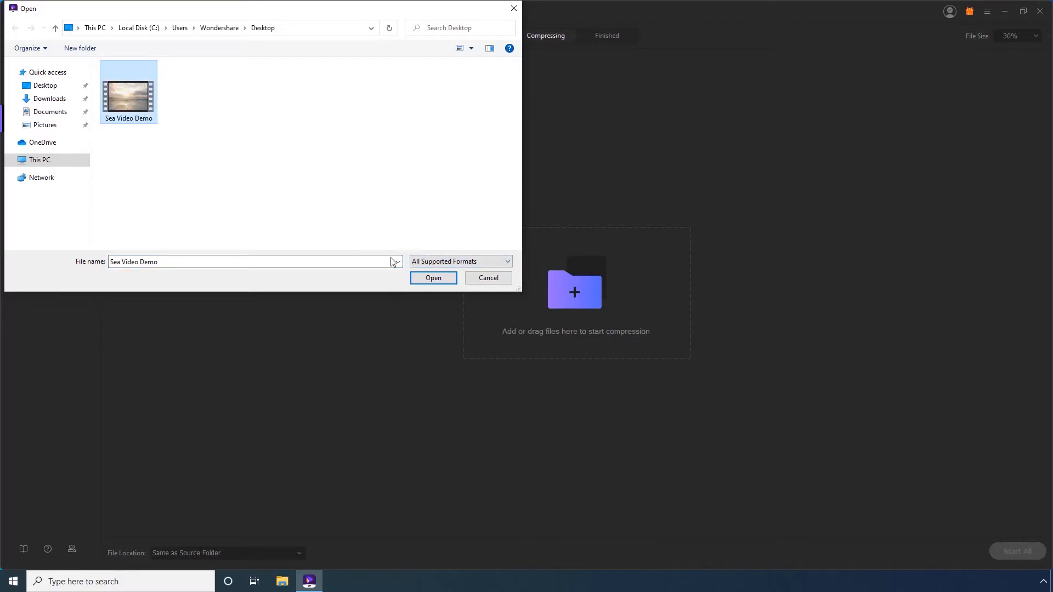
left_click(433, 278)
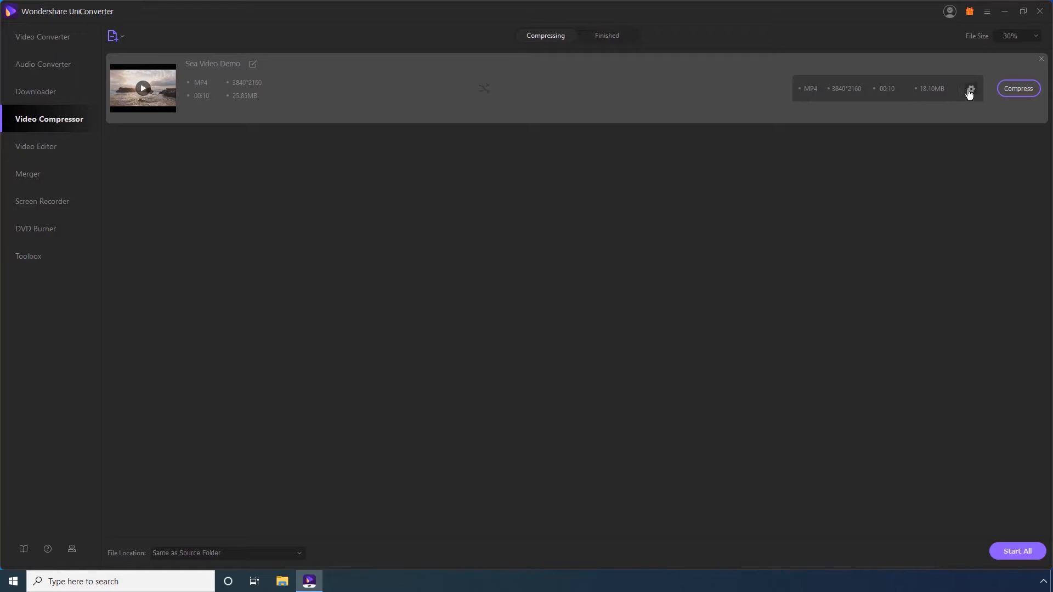
Lower Sea Video Demo's target size to 11.71 MB, keeping MP4 format and Auto resolution.
left_click(970, 87)
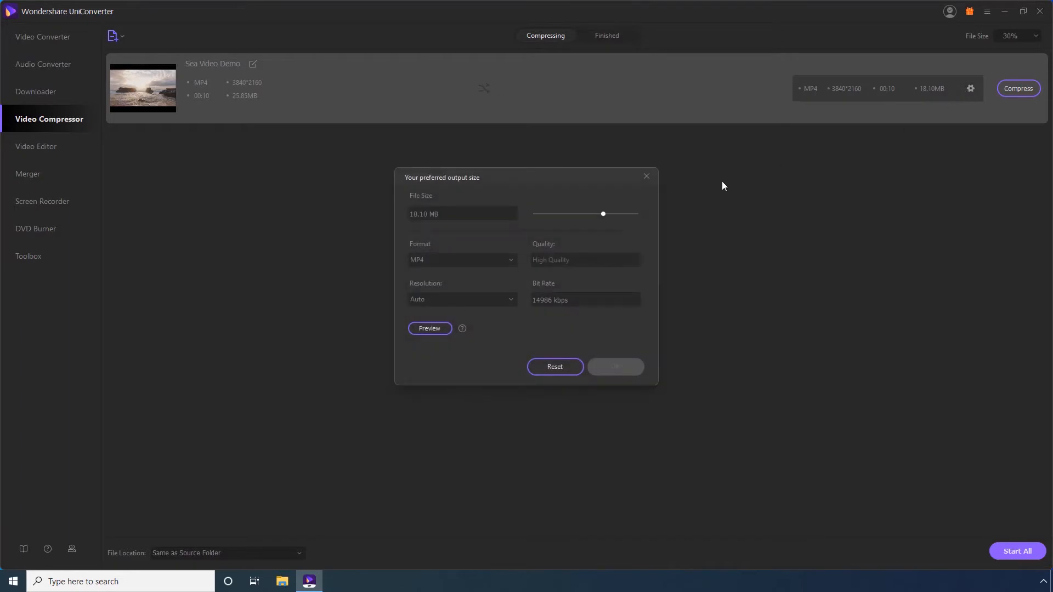
left_click_drag(603, 213, 589, 213)
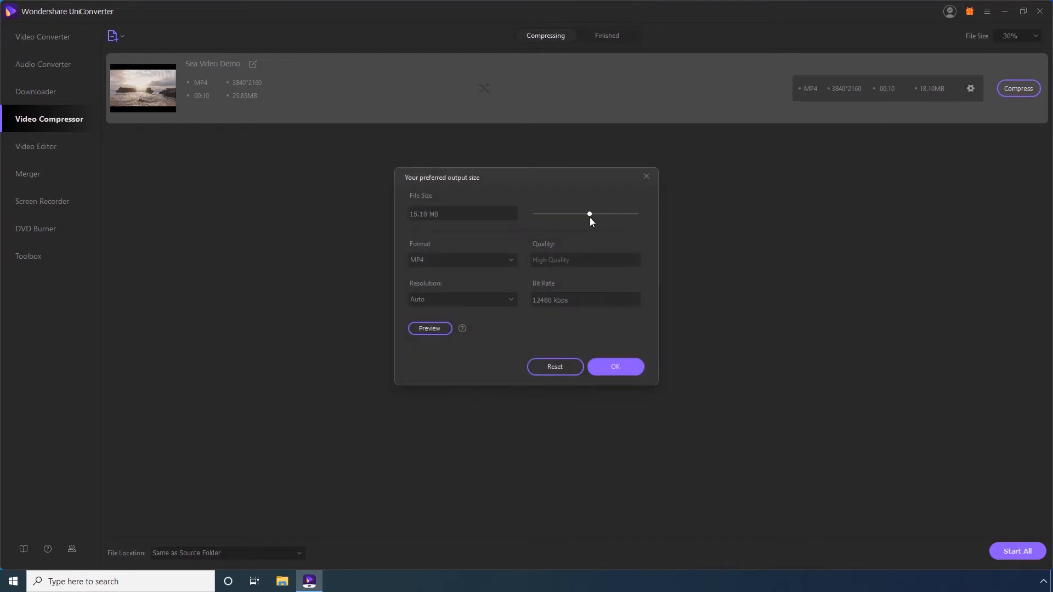
left_click_drag(589, 214, 573, 214)
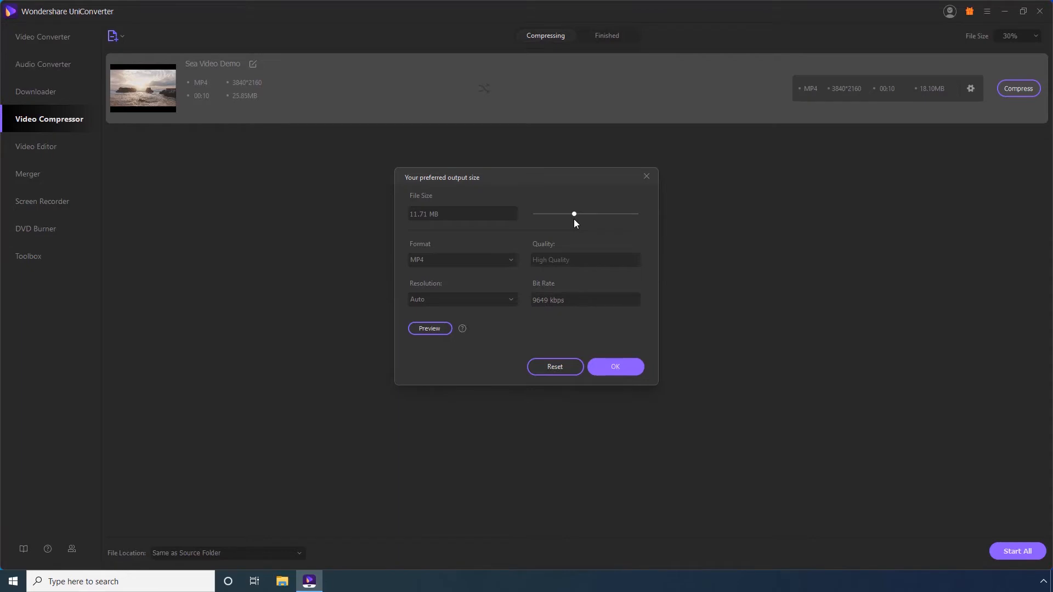
left_click(461, 260)
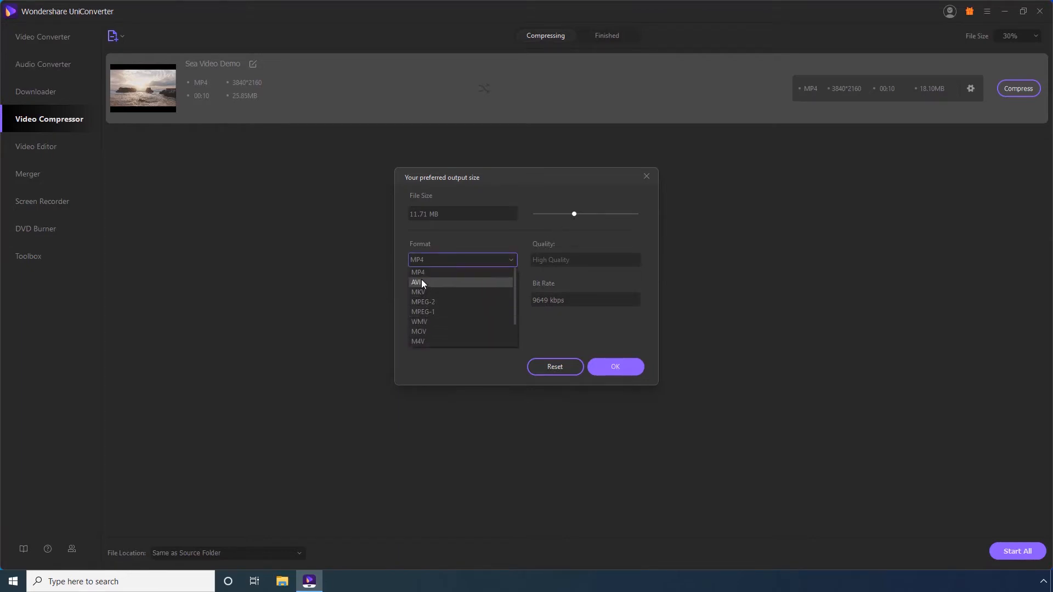
left_click(418, 272)
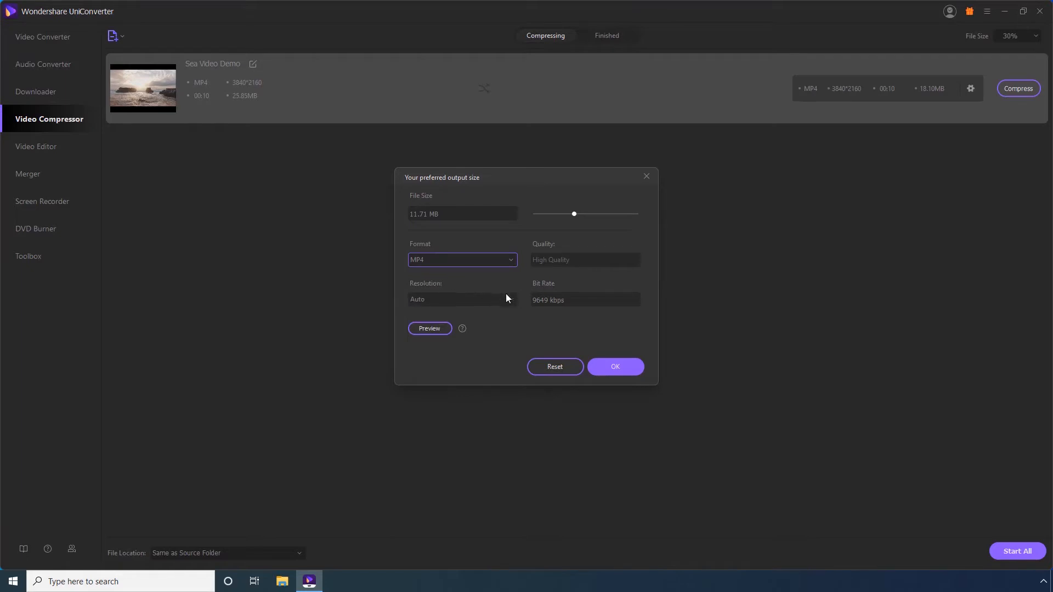
left_click(461, 299)
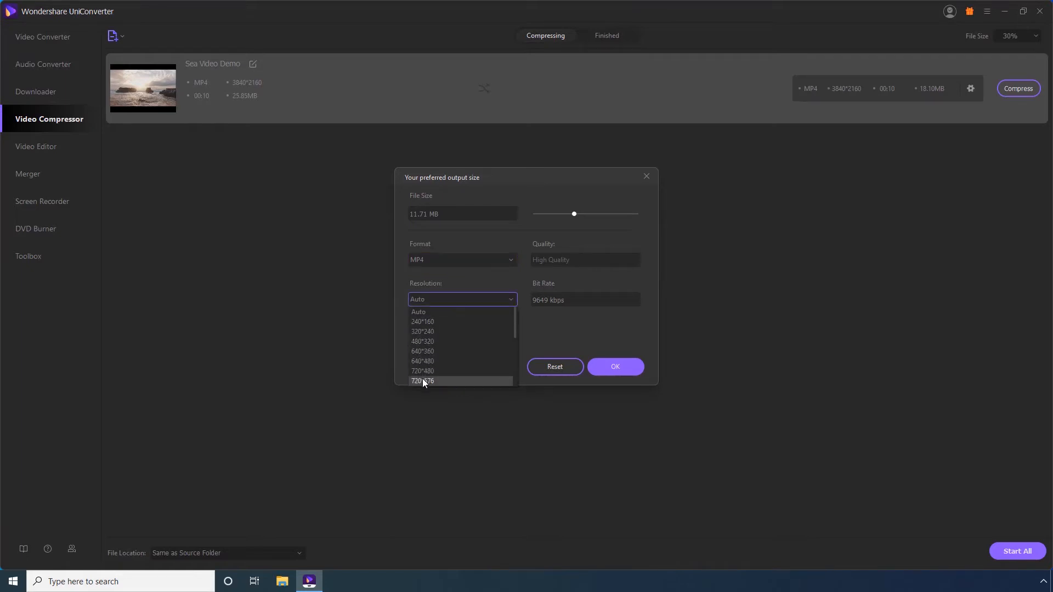
scroll("down", 3)
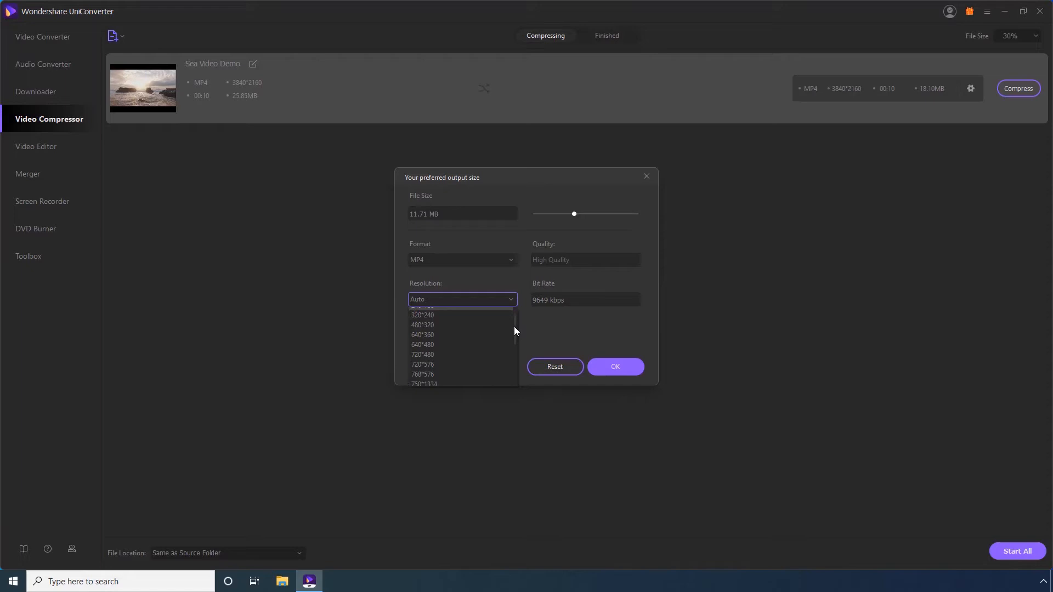
scroll("down", 3)
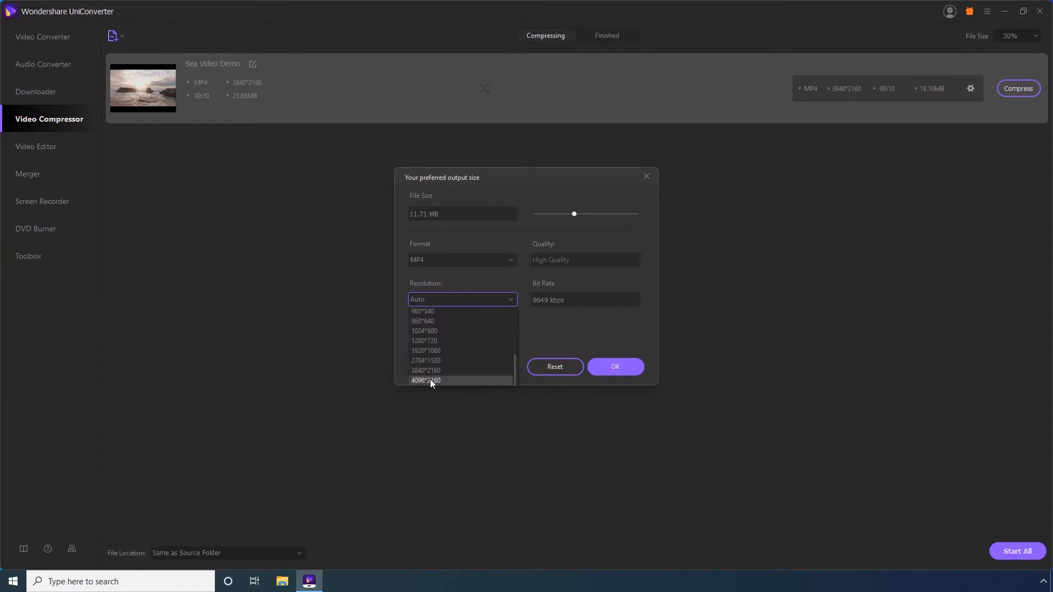
mouse_move(500, 352)
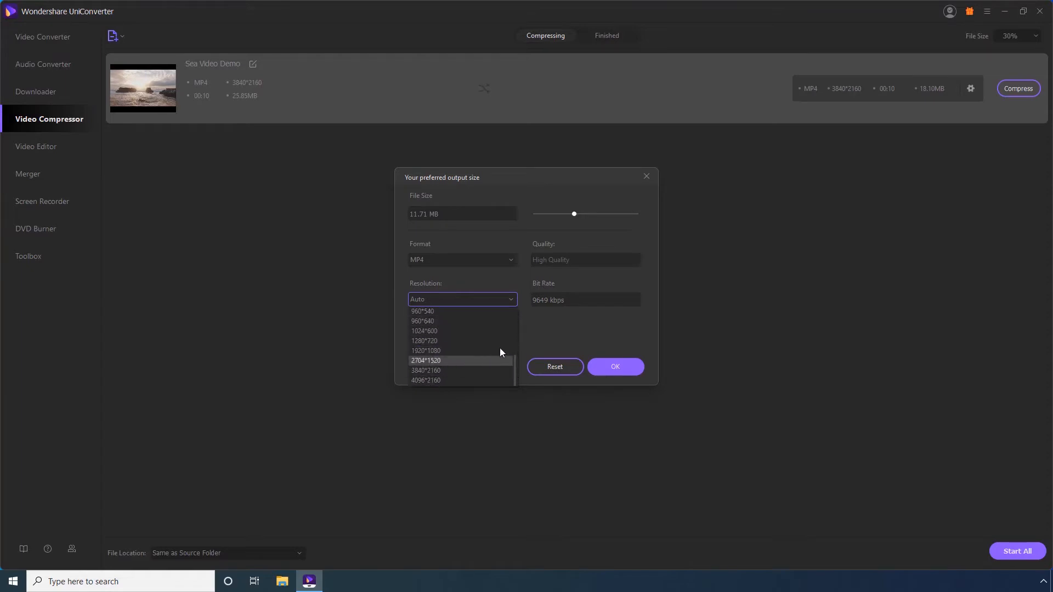
left_click(461, 299)
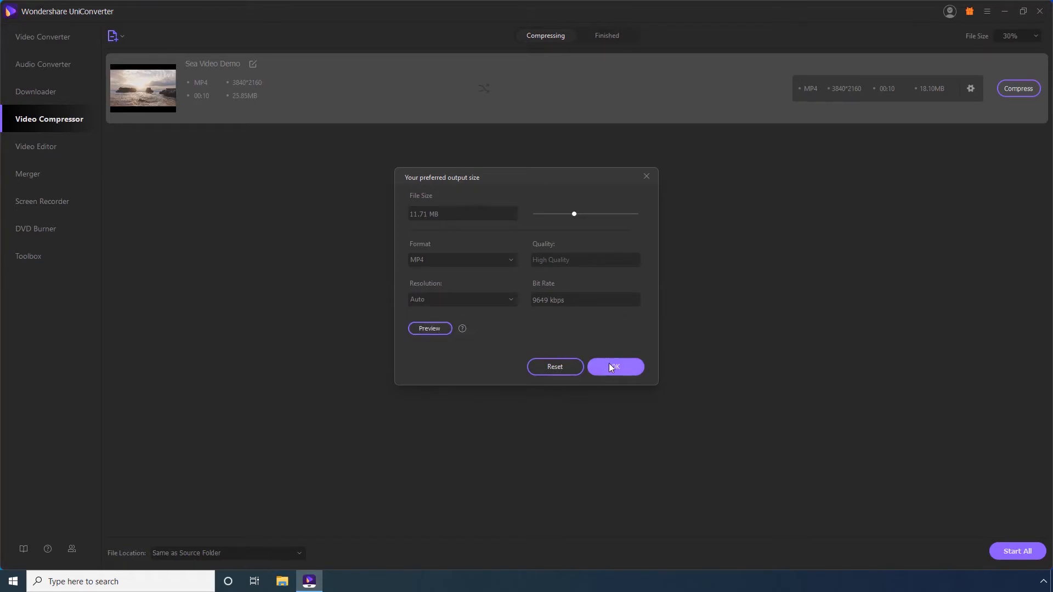
Apply the 11.71 MB output settings and compress the Sea Video Demo clip.
left_click(614, 366)
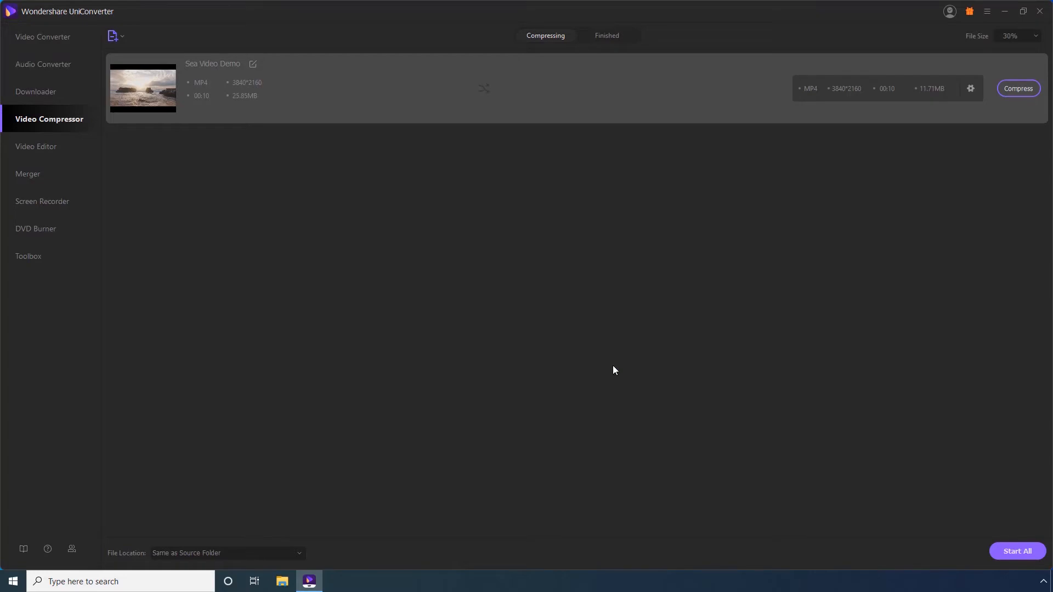
mouse_move(277, 502)
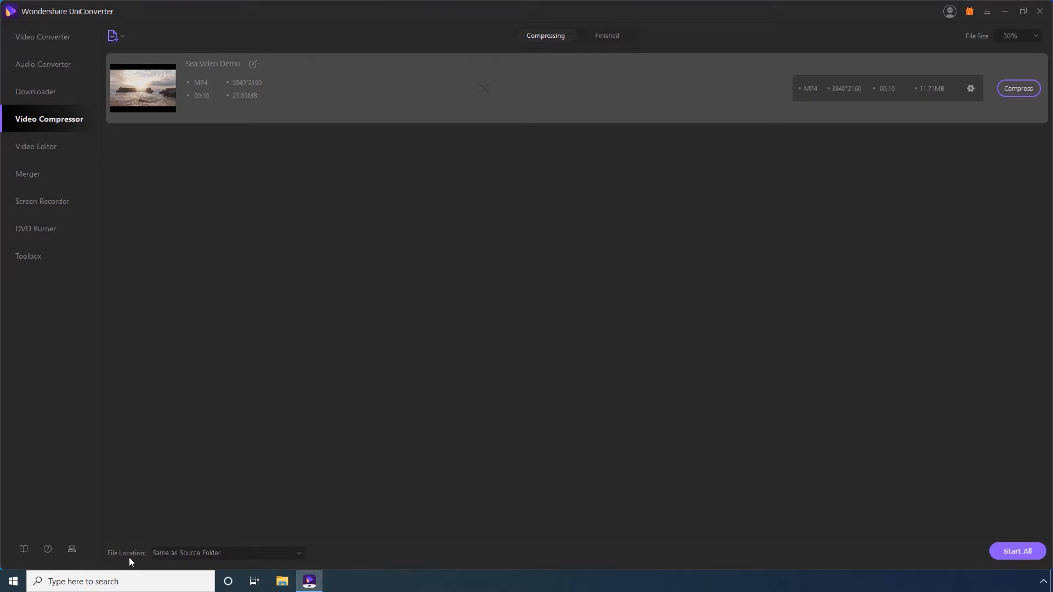
mouse_move(138, 562)
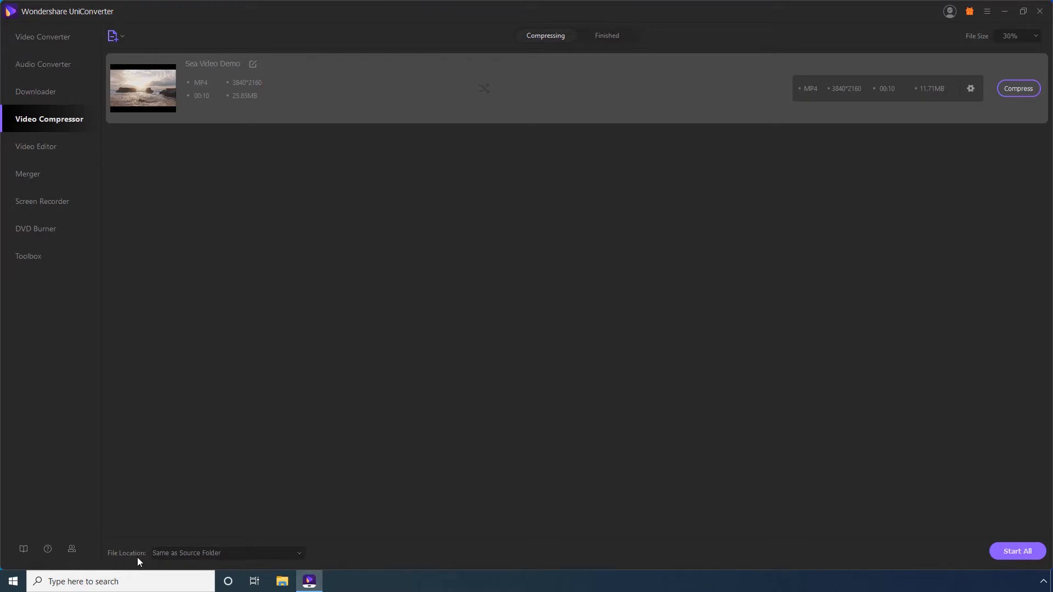
mouse_move(263, 504)
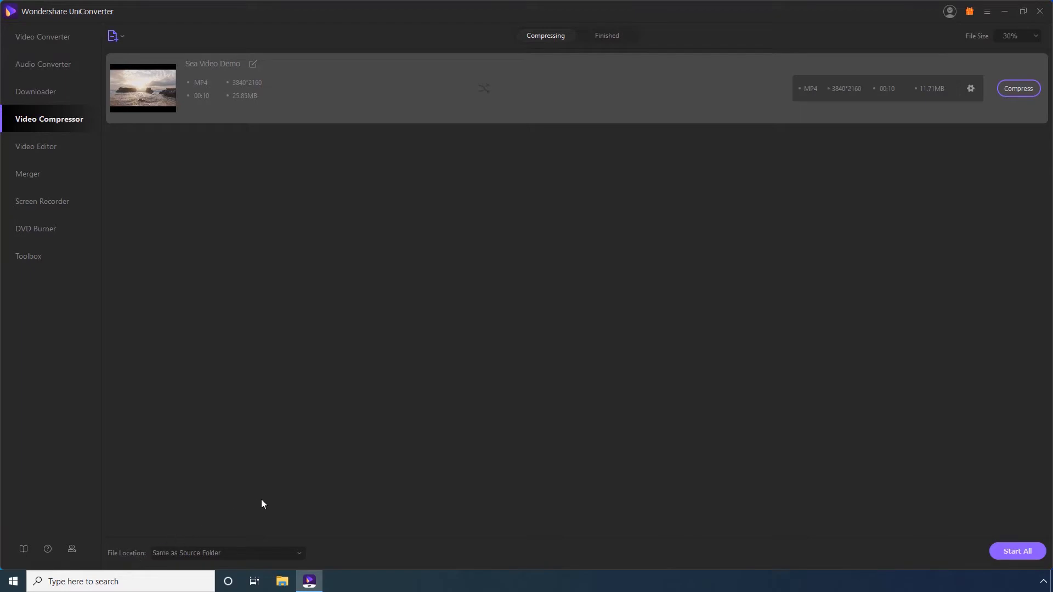
mouse_move(980, 114)
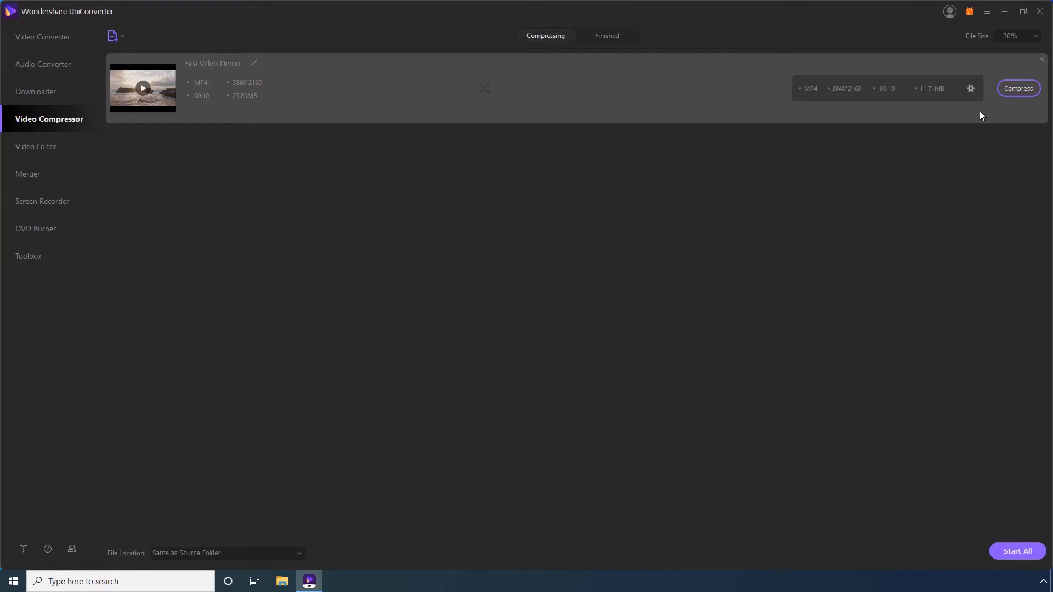
left_click(1017, 88)
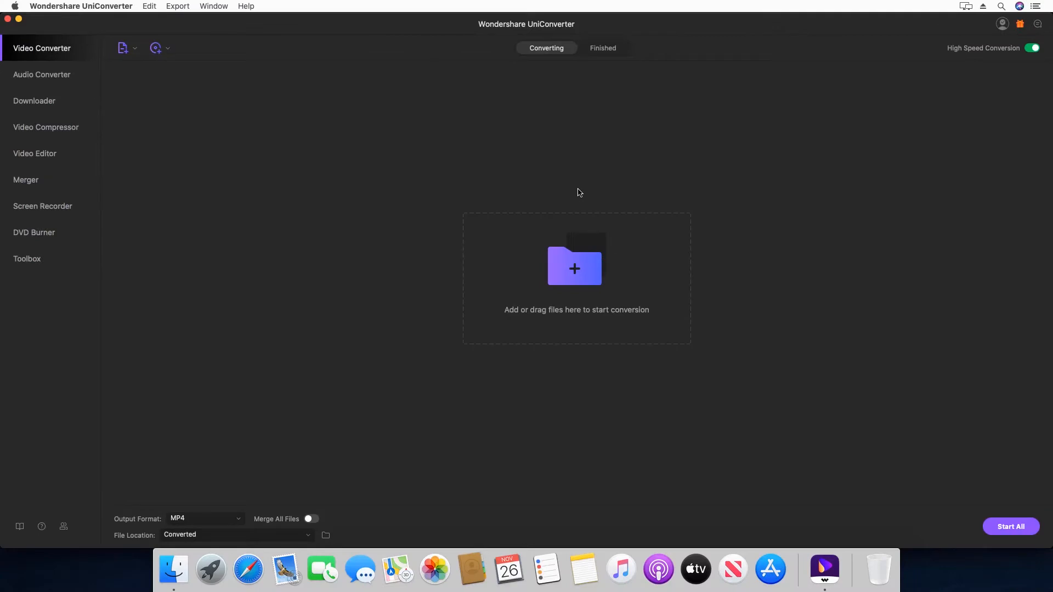
mouse_move(45, 127)
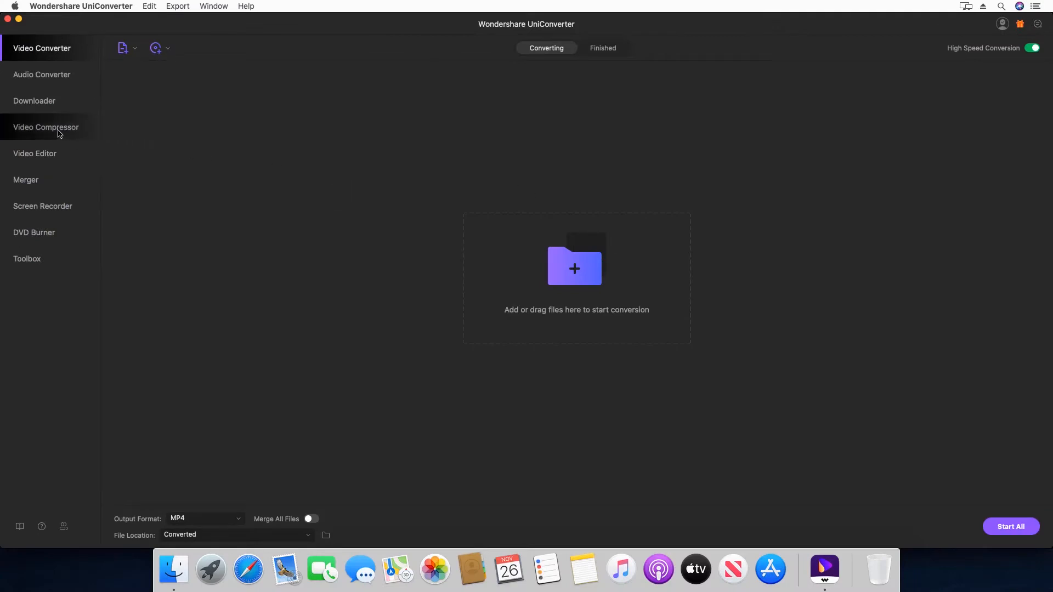
On the Mac, open Video Compressor and select Animal Demo and Sea Video Demo.
left_click(45, 126)
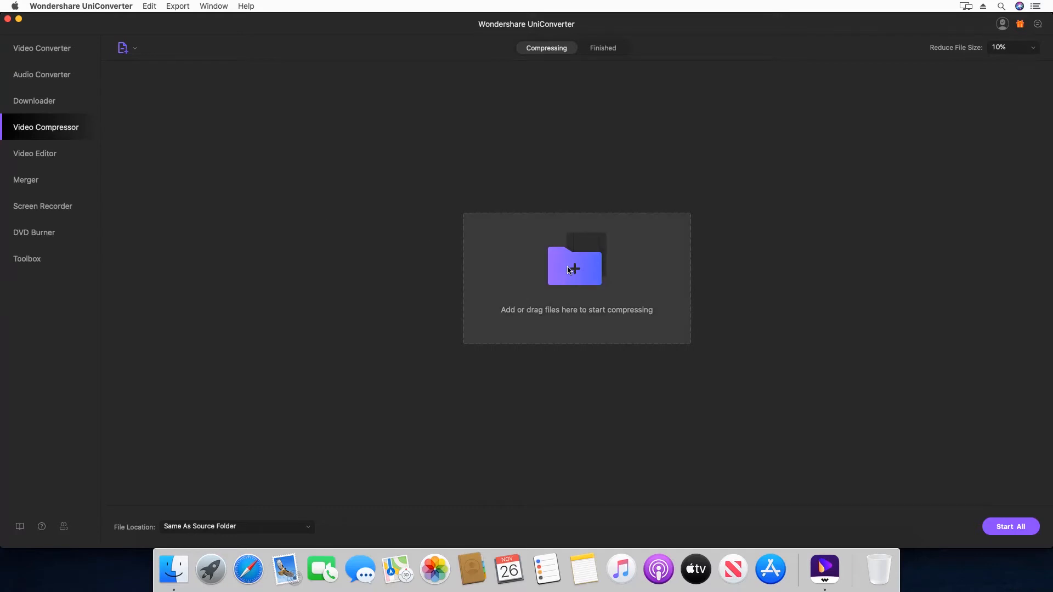
left_click(575, 269)
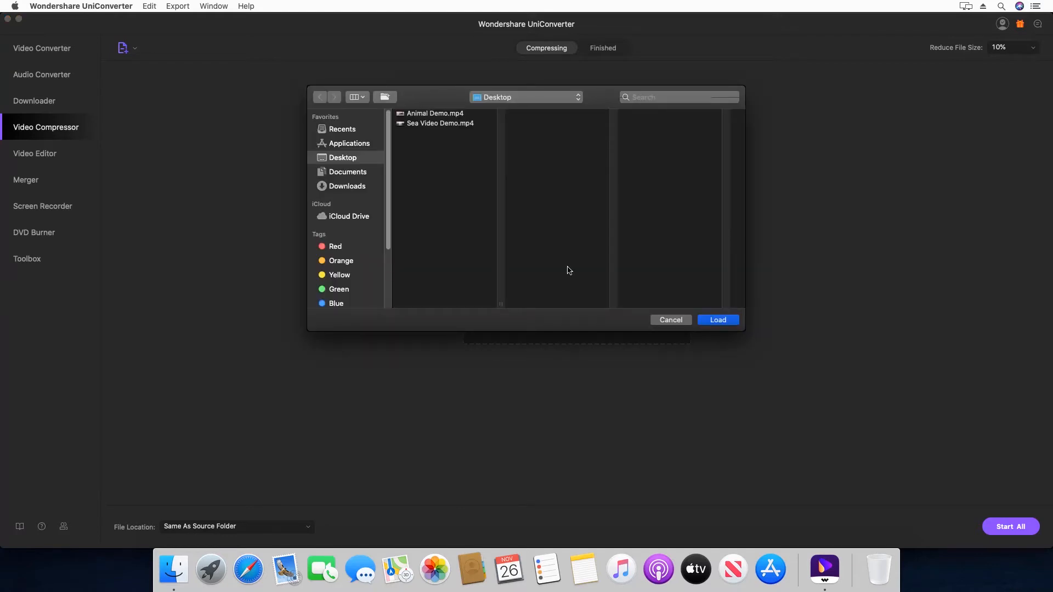
left_click(440, 123)
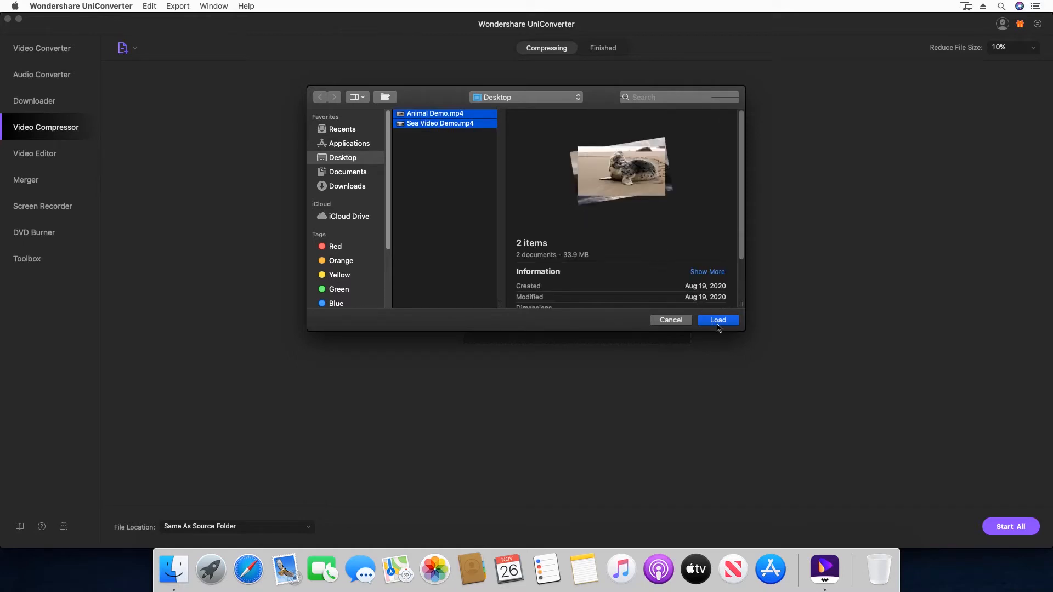
Load both demo clips and set Reduce File Size to 50%.
left_click(718, 319)
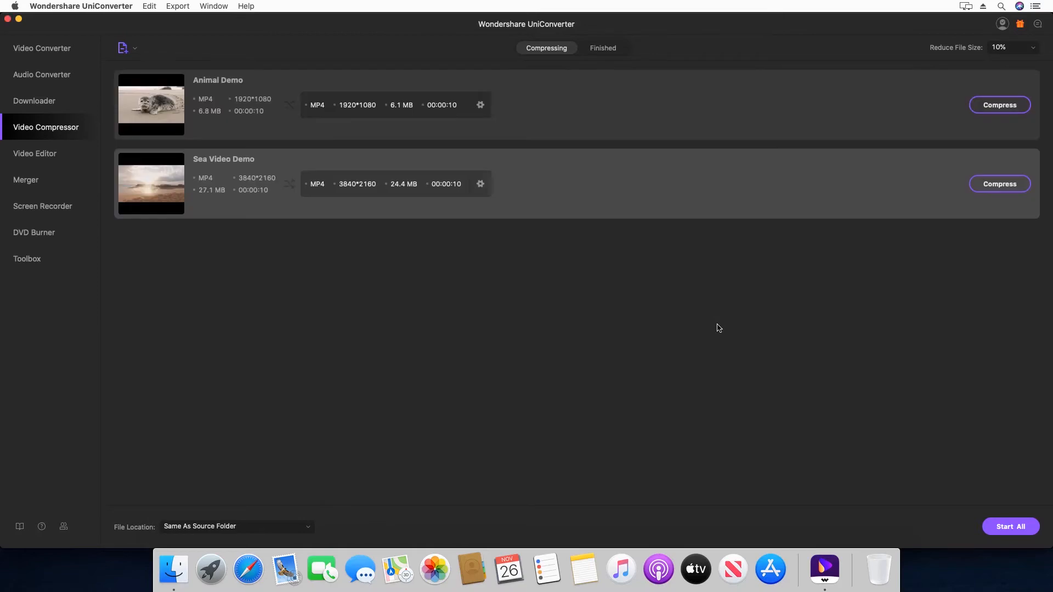
mouse_move(500, 141)
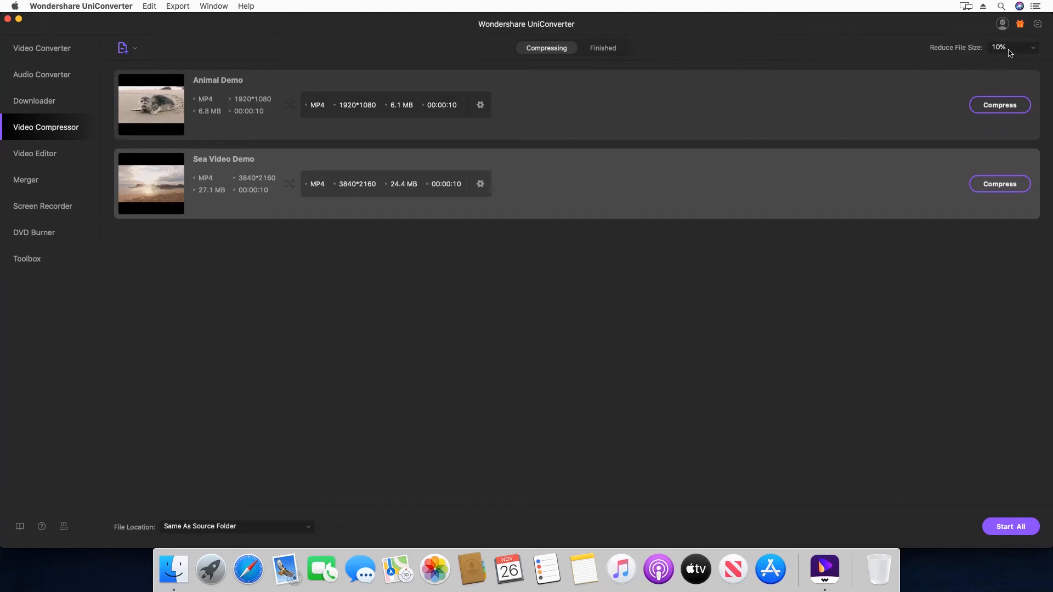
left_click(1014, 47)
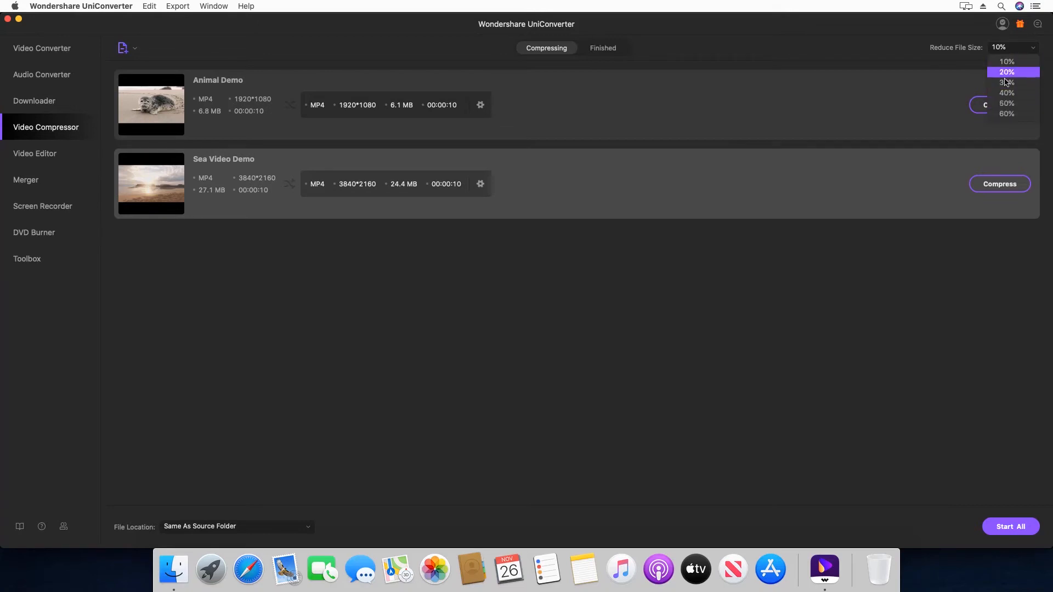
left_click(1006, 104)
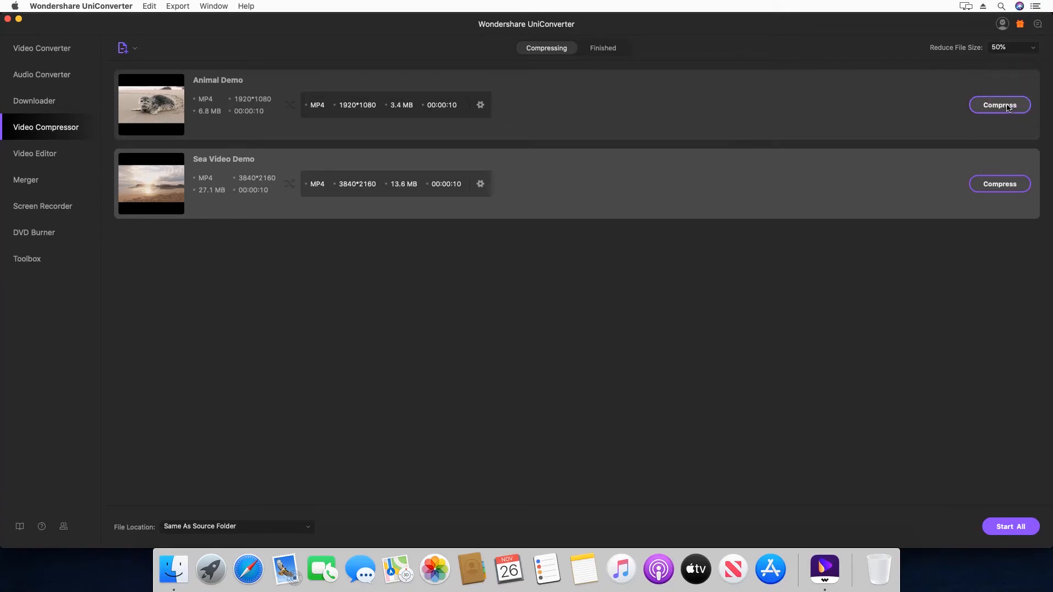
mouse_move(395, 416)
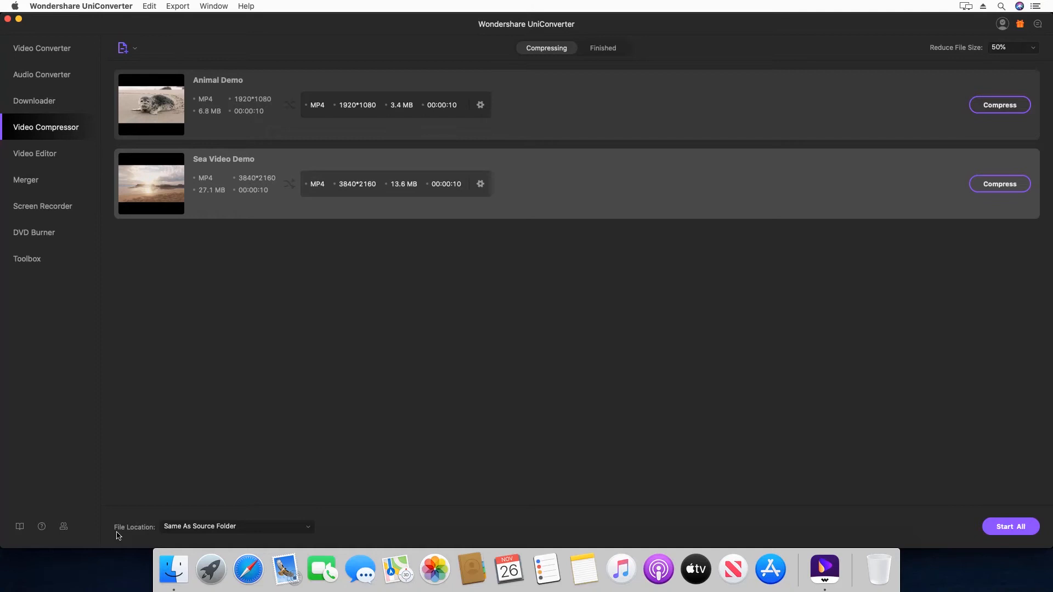
mouse_move(149, 535)
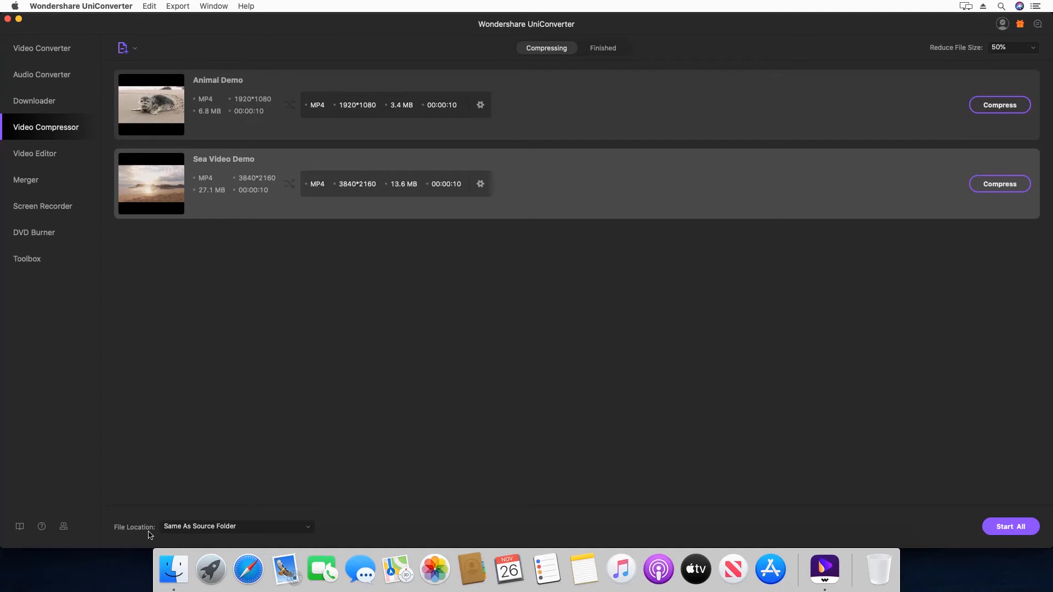
mouse_move(455, 526)
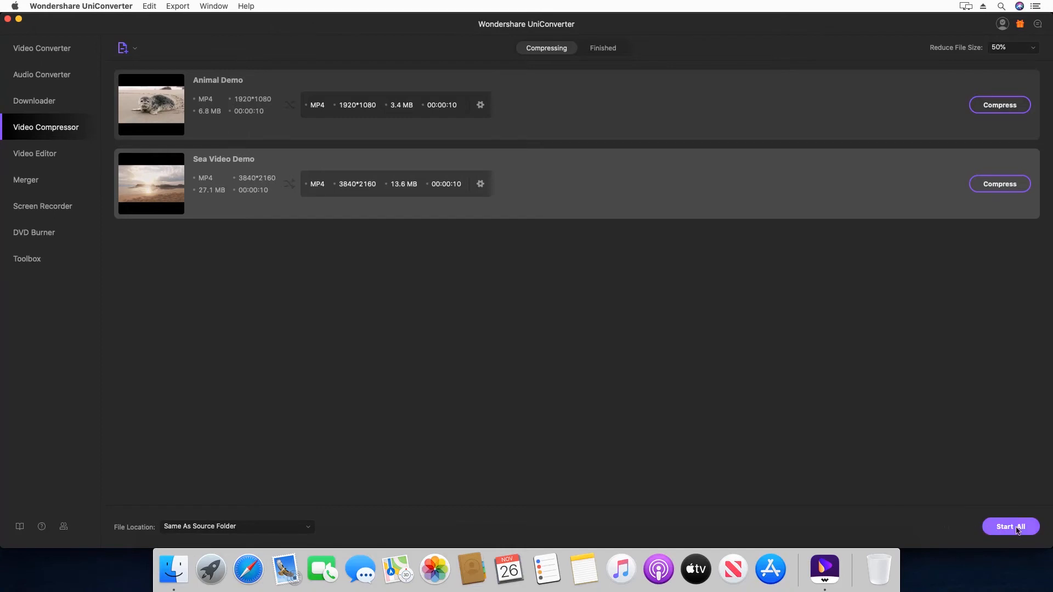
Compress both queued clips with Start All and view them under Finished.
left_click(1011, 527)
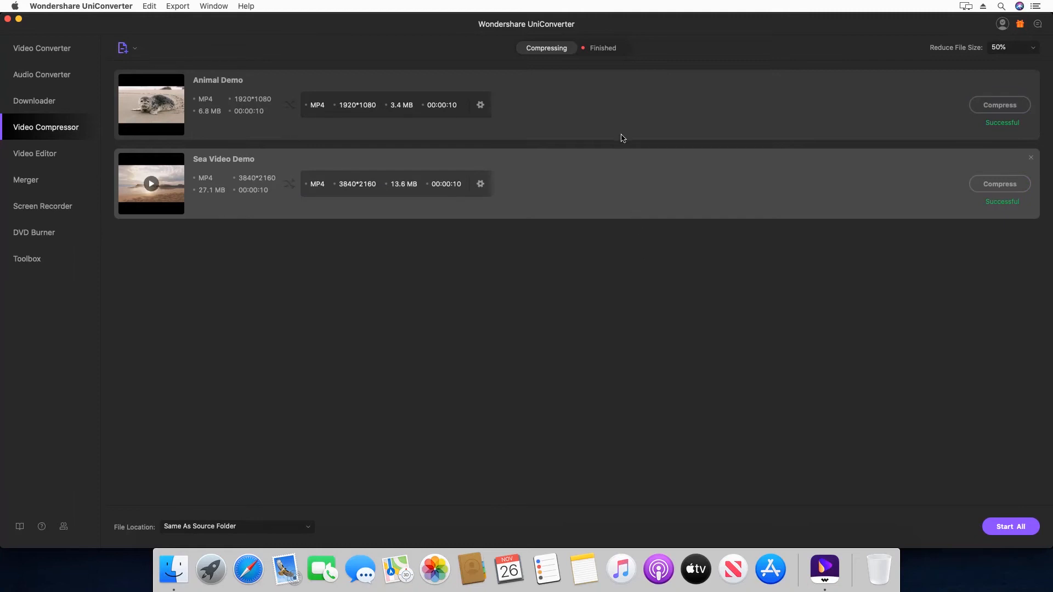
left_click(602, 48)
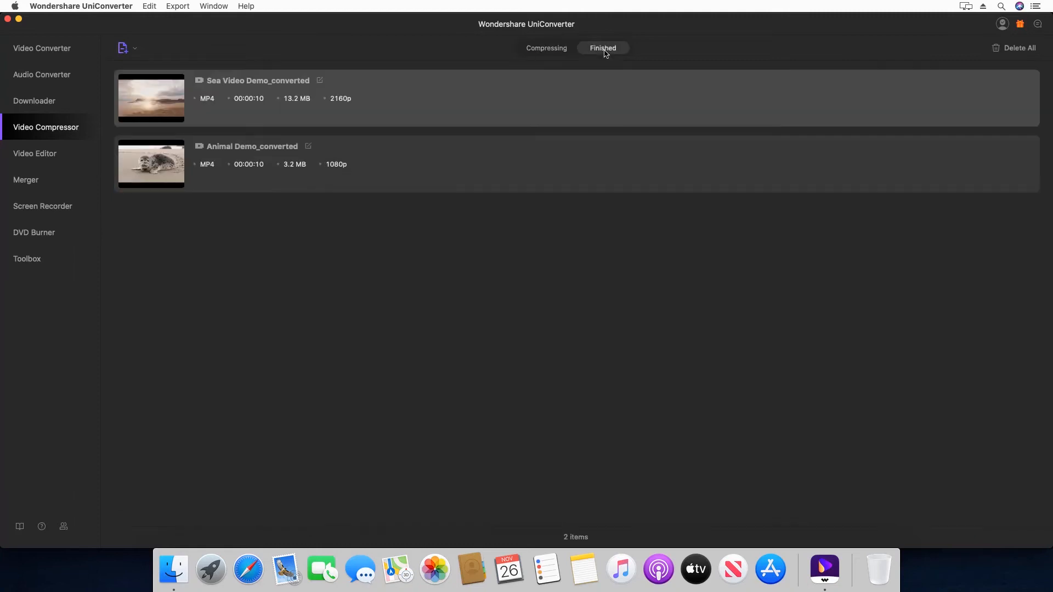
mouse_move(846, 91)
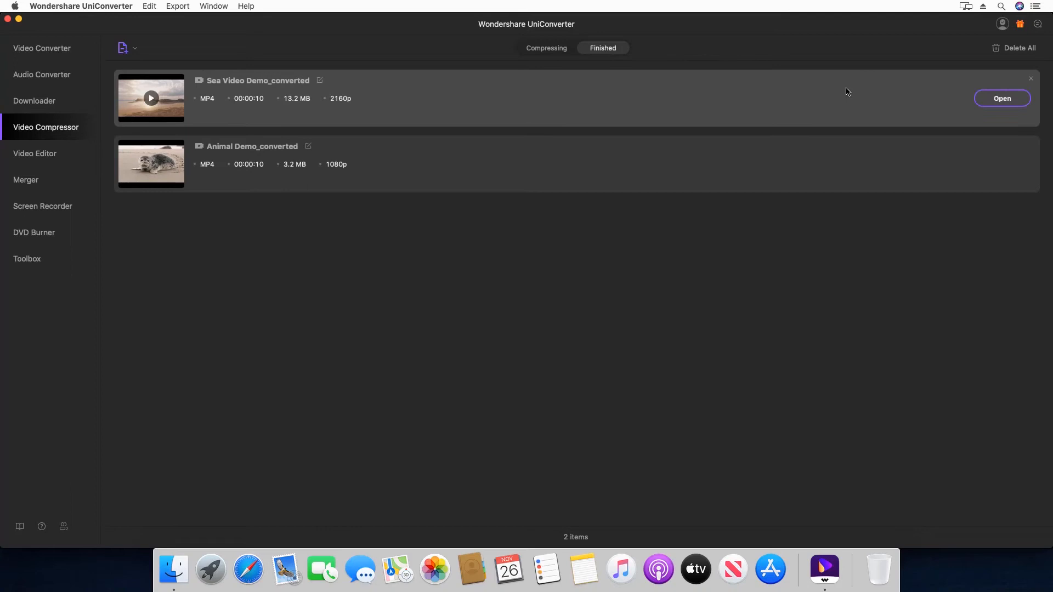
mouse_move(1001, 108)
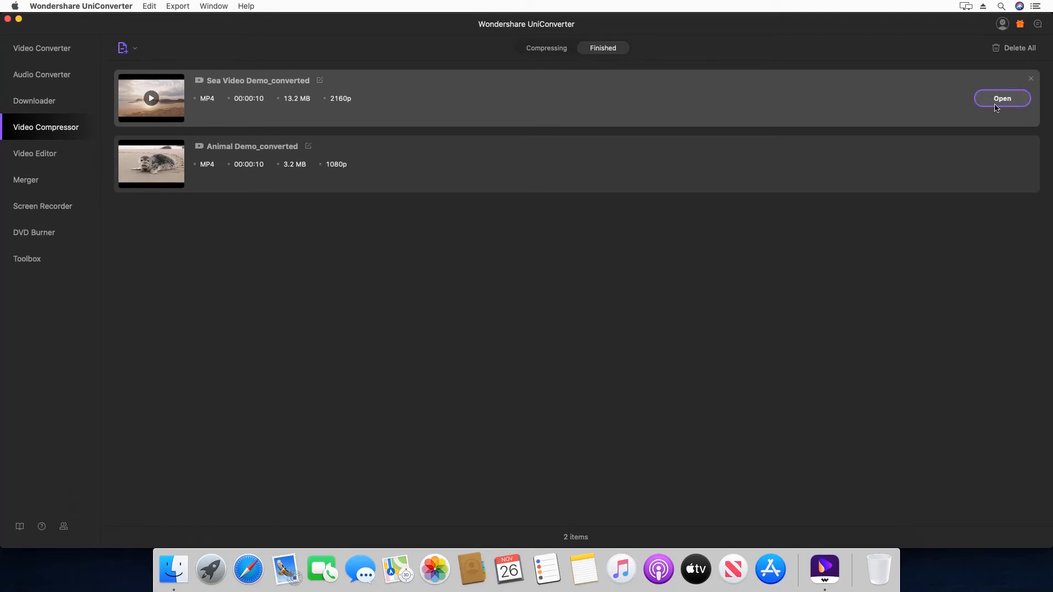